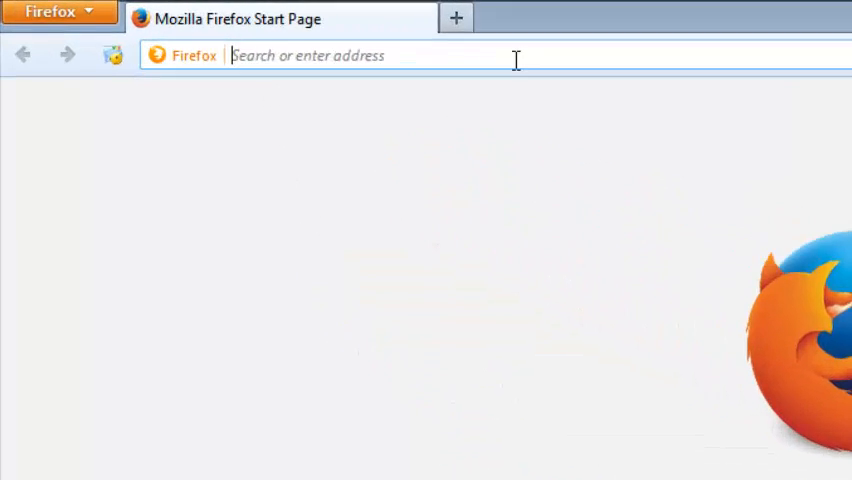
Go to yahoo.com from the Firefox address bar
{"action": "type", "text": "yahoo.com"}
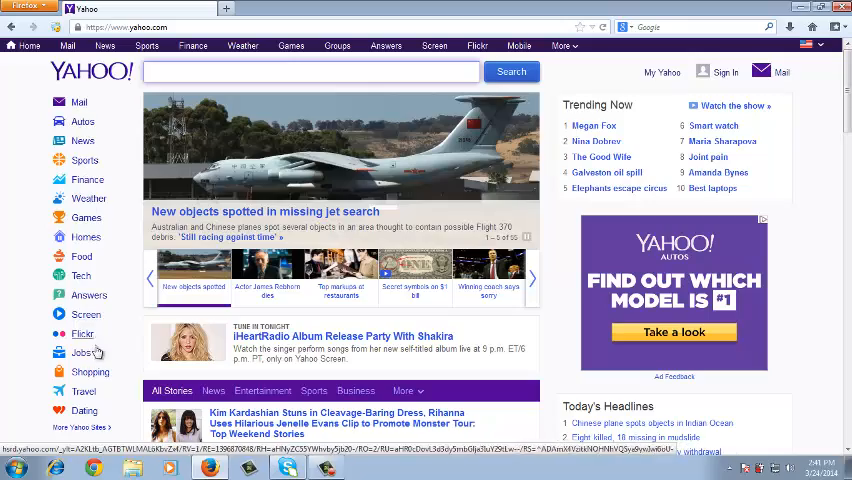
Scroll the Yahoo home page and return to the Sign In area at the top
{"action": "scroll", "scroll_direction": "down", "scroll_amount": 3}
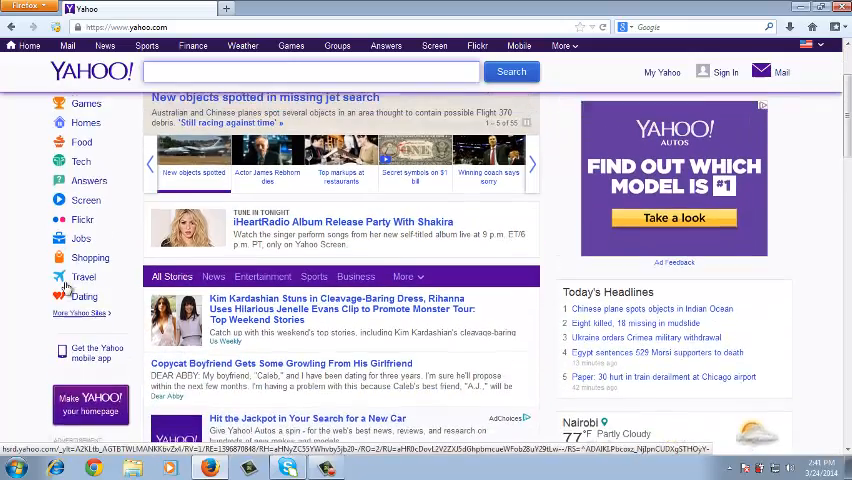
{"action": "scroll", "scroll_direction": "up", "scroll_amount": 3}
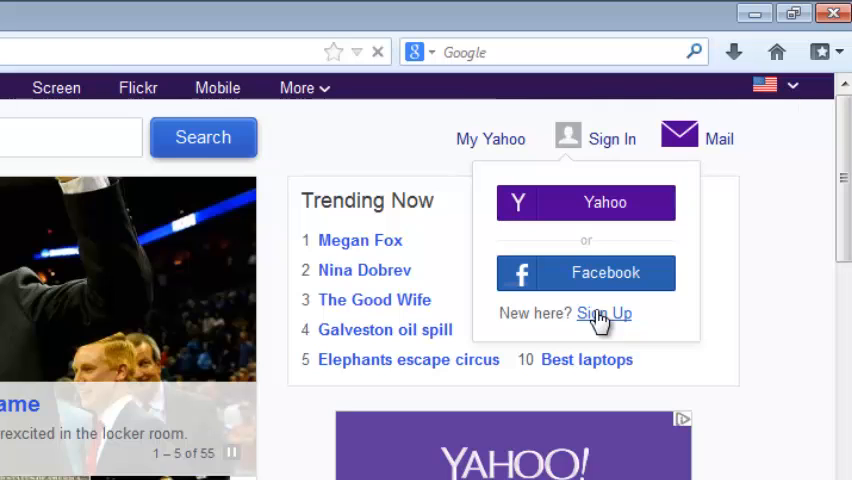
Start a new Yahoo account and review the First name and Last name fields and their warnings
{"action": "left_click", "coordinate": [604, 312]}
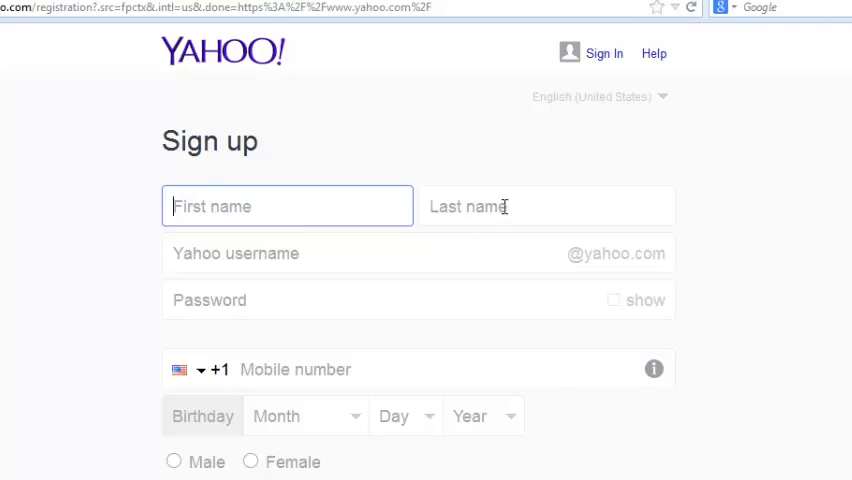
{"action": "left_click", "coordinate": [548, 206]}
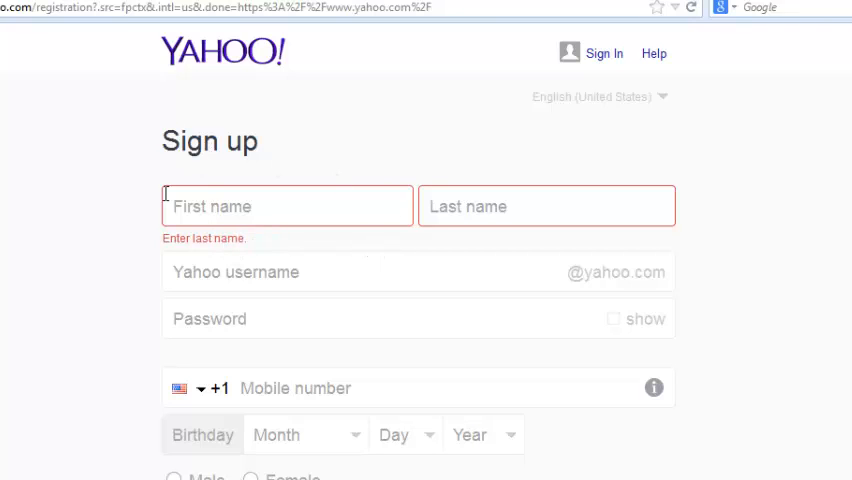
{"action": "double_click", "coordinate": [204, 238]}
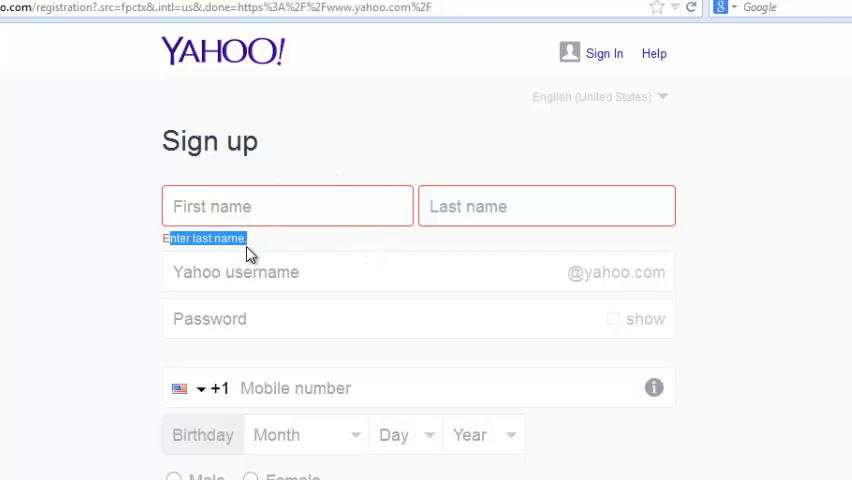
{"action": "left_click", "coordinate": [288, 204]}
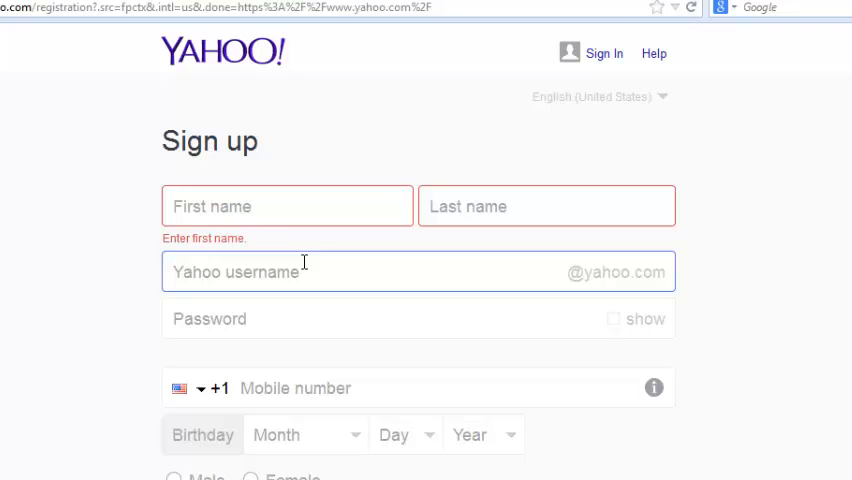
Review the Password field's rules and move down toward the Mobile number field
{"action": "left_click", "coordinate": [296, 336]}
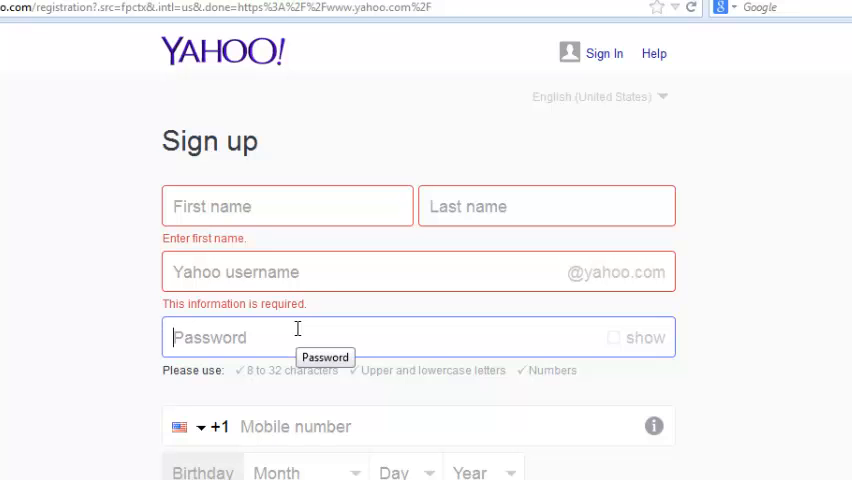
{"action": "mouse_move", "coordinate": [414, 416]}
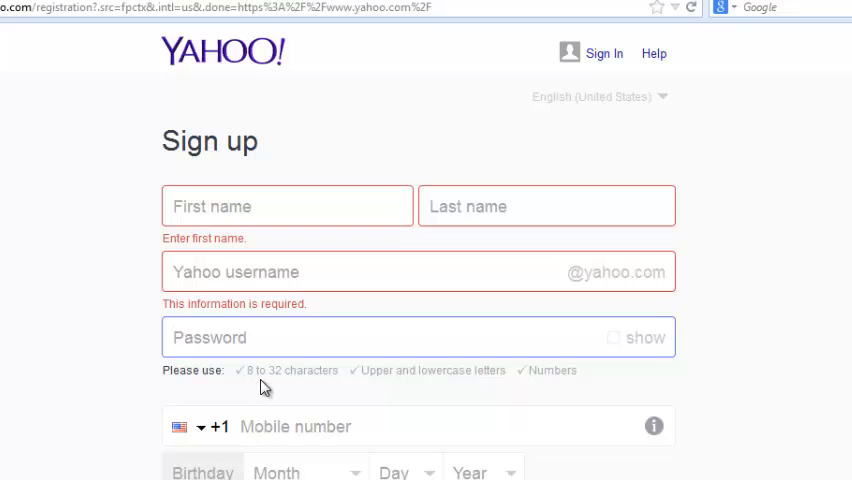
{"action": "scroll", "scroll_direction": "down", "scroll_amount": 3}
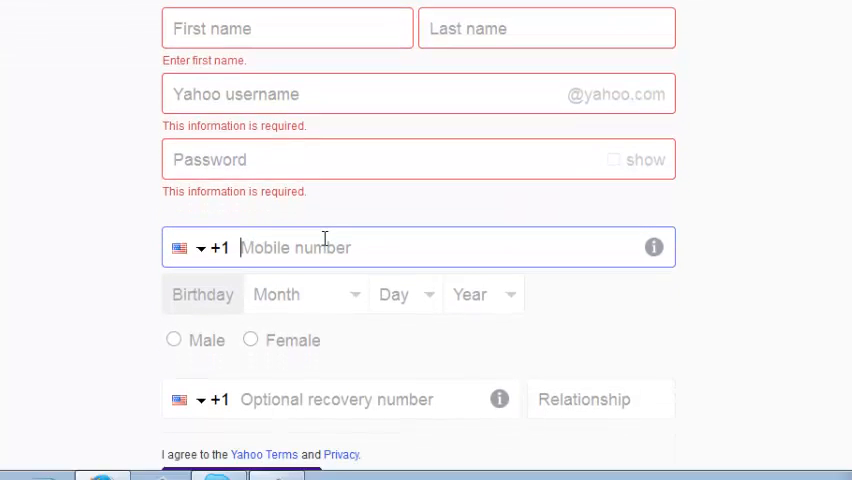
Read why a mobile number is requested and bring up the country code list
{"action": "scroll", "scroll_direction": "down", "scroll_amount": 3}
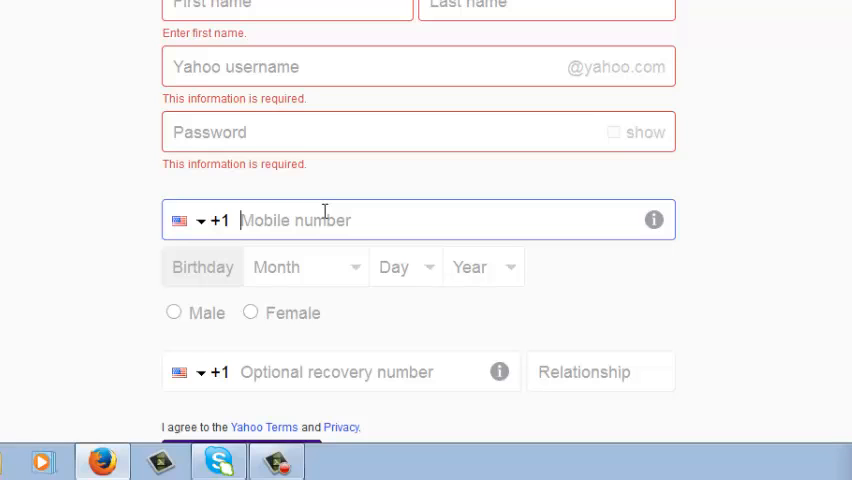
{"action": "mouse_move", "coordinate": [292, 234]}
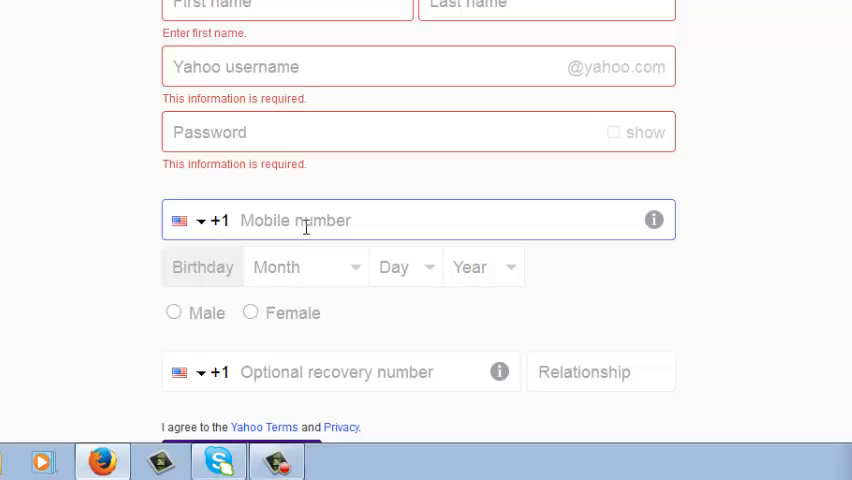
{"action": "mouse_move", "coordinate": [652, 220]}
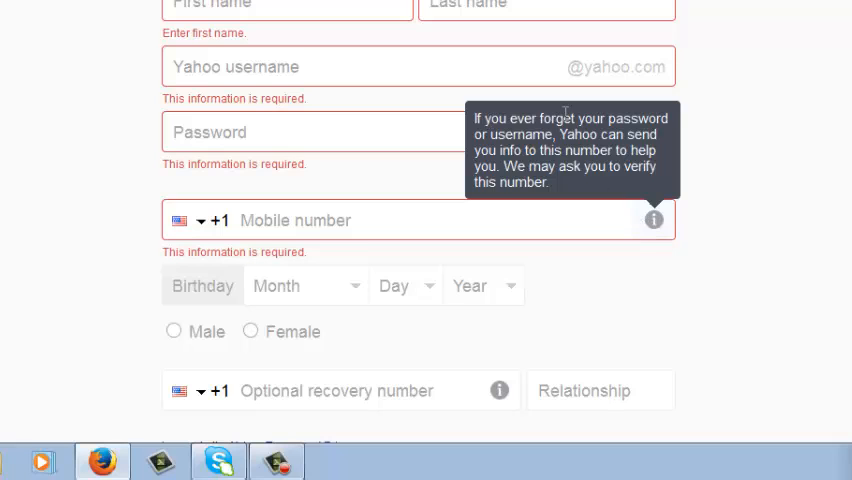
{"action": "mouse_move", "coordinate": [540, 156]}
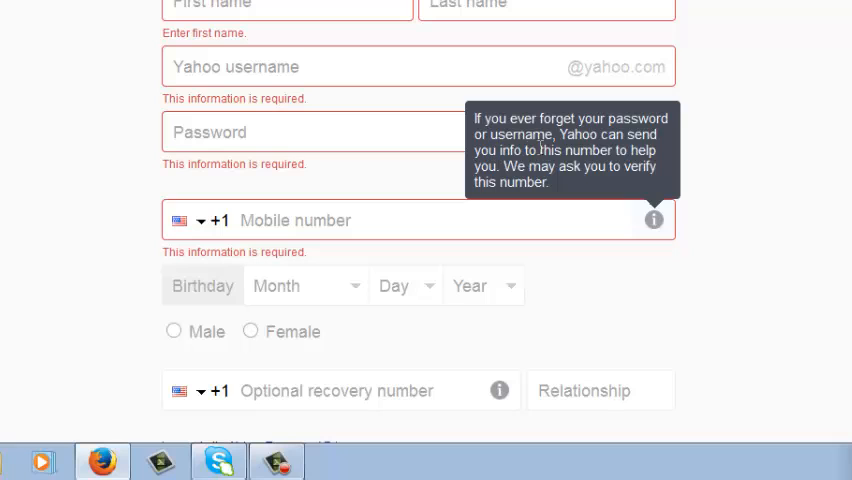
{"action": "mouse_move", "coordinate": [570, 168]}
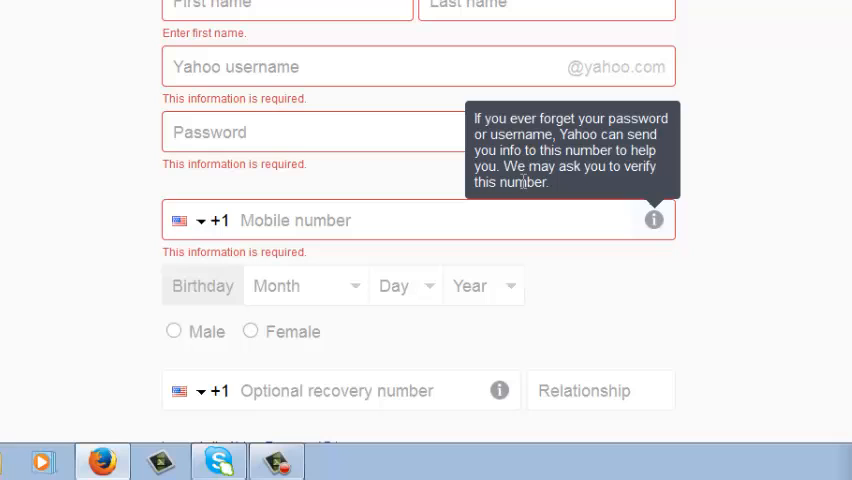
{"action": "mouse_move", "coordinate": [630, 224]}
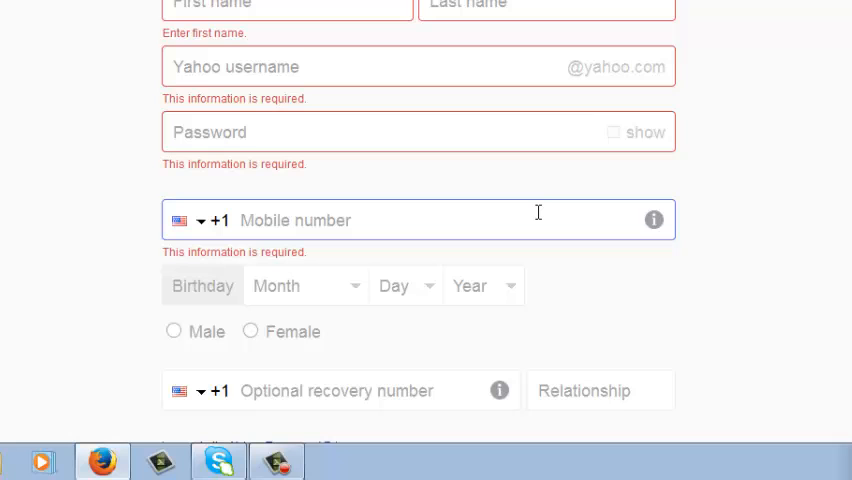
{"action": "mouse_move", "coordinate": [540, 212]}
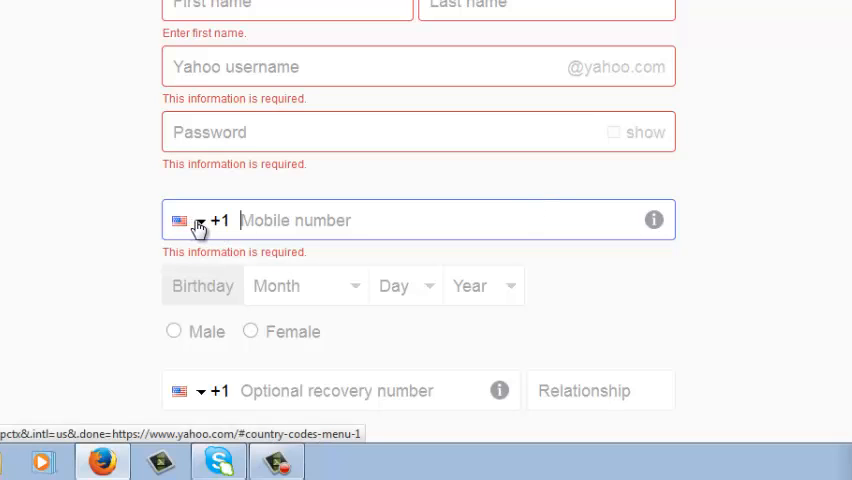
{"action": "left_click", "coordinate": [196, 220]}
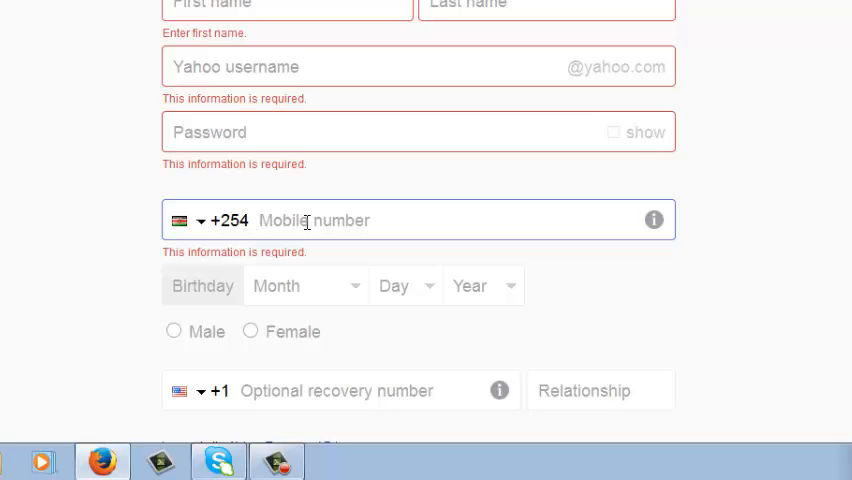
With Kenya (+254) set, bring the birthday, gender and recovery fields into view
{"action": "scroll", "scroll_direction": "down", "scroll_amount": 3}
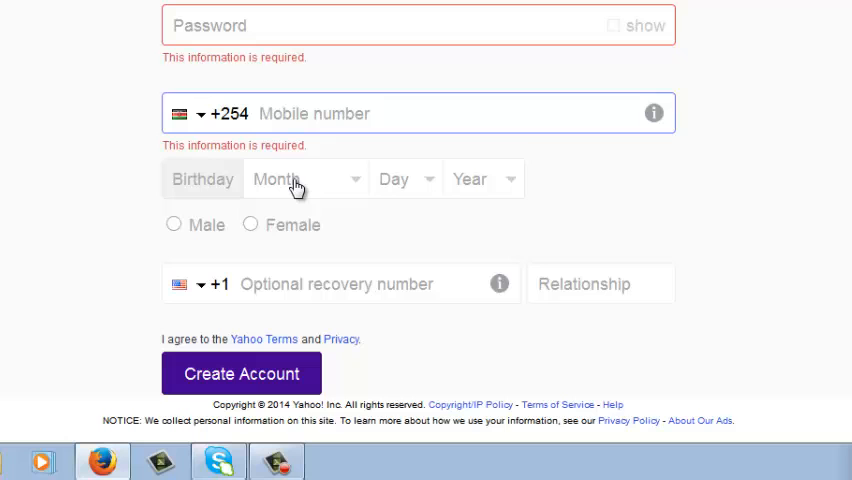
Choose Male as gender, leaving the birthday flagged, and move to the recovery Relationship field
{"action": "left_click", "coordinate": [304, 178]}
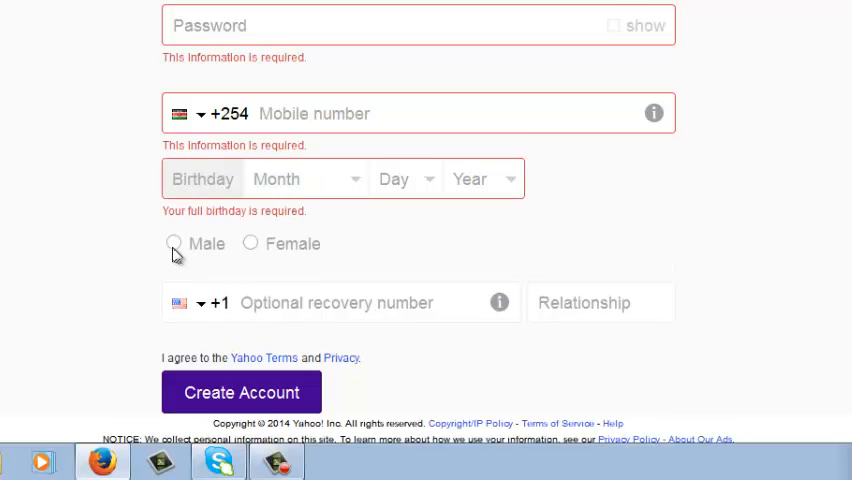
{"action": "left_click", "coordinate": [172, 244]}
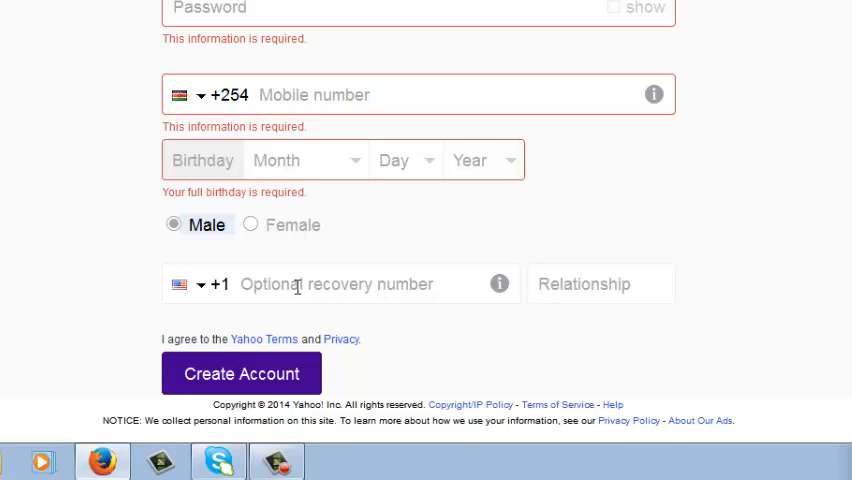
{"action": "mouse_move", "coordinate": [340, 292]}
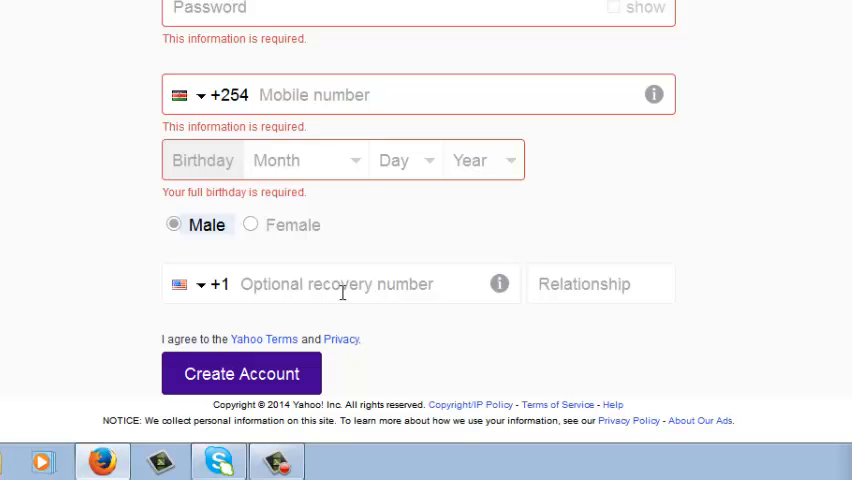
{"action": "left_click", "coordinate": [600, 284]}
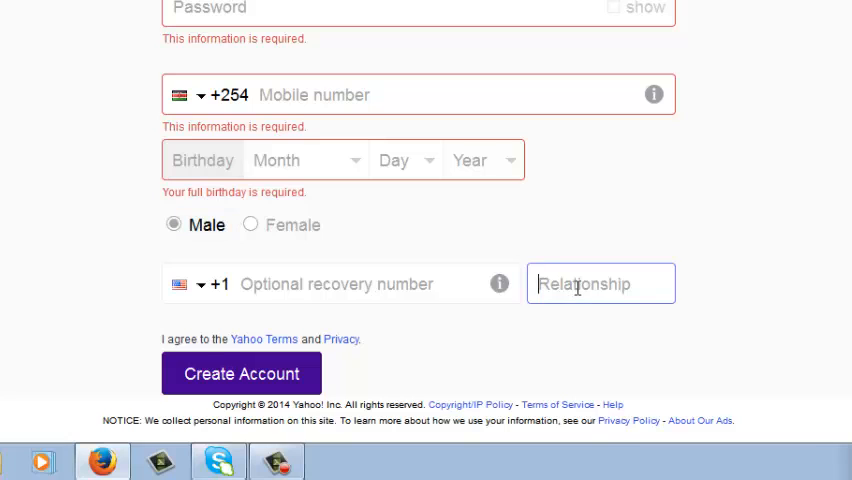
{"action": "mouse_move", "coordinate": [824, 322]}
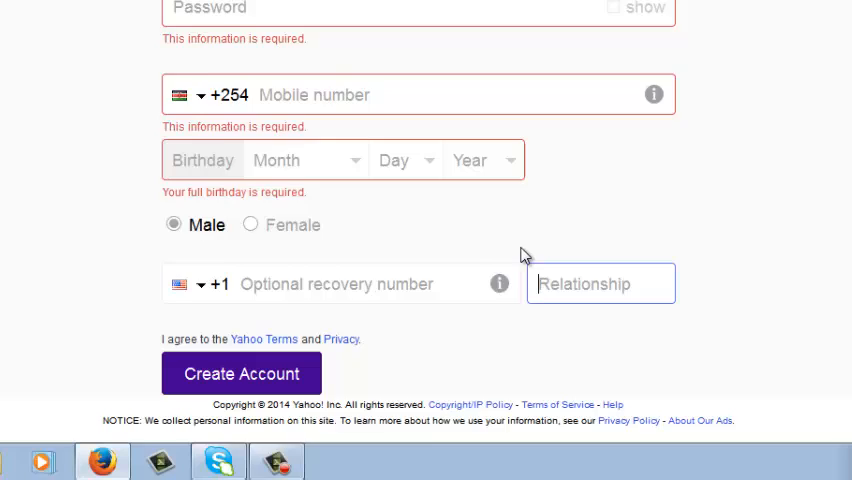
{"action": "scroll", "scroll_direction": "up", "scroll_amount": 3}
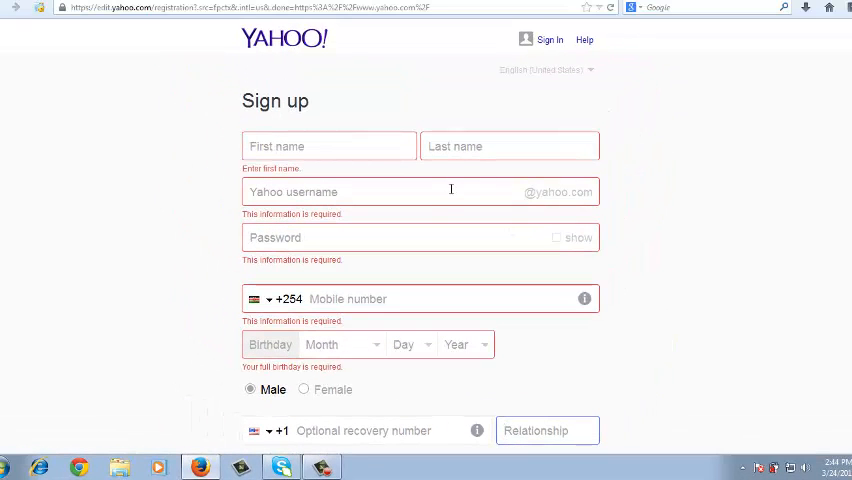
{"action": "mouse_move", "coordinate": [582, 276]}
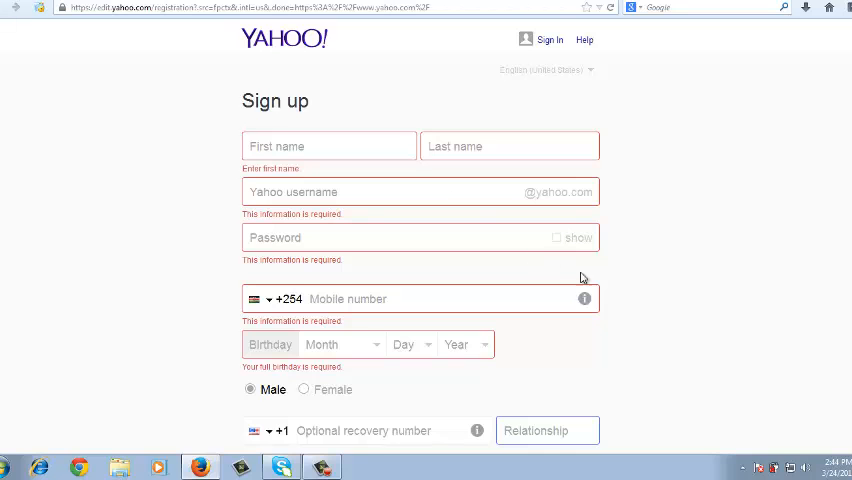
{"action": "scroll", "scroll_direction": "down", "scroll_amount": 3}
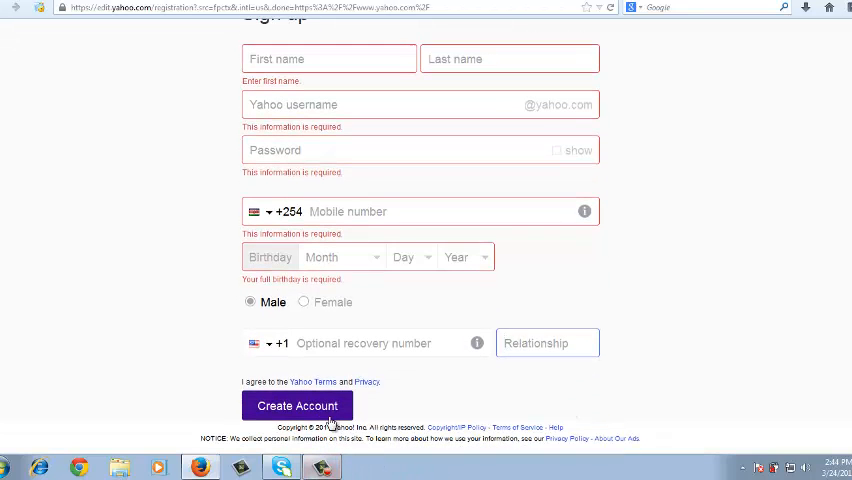